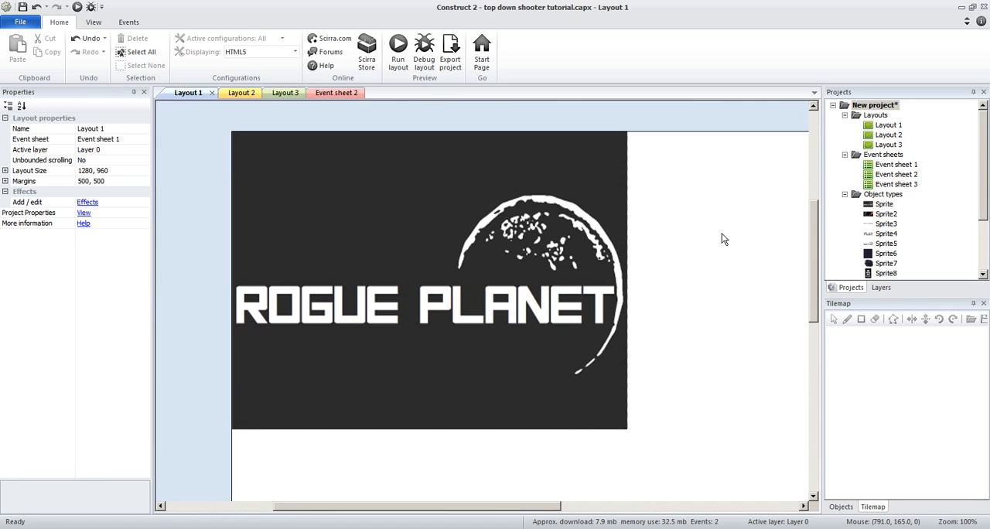
Step: View the mission-briefing Layout 3, then switch to the Earth Defender menu Layout 2
click(275, 93)
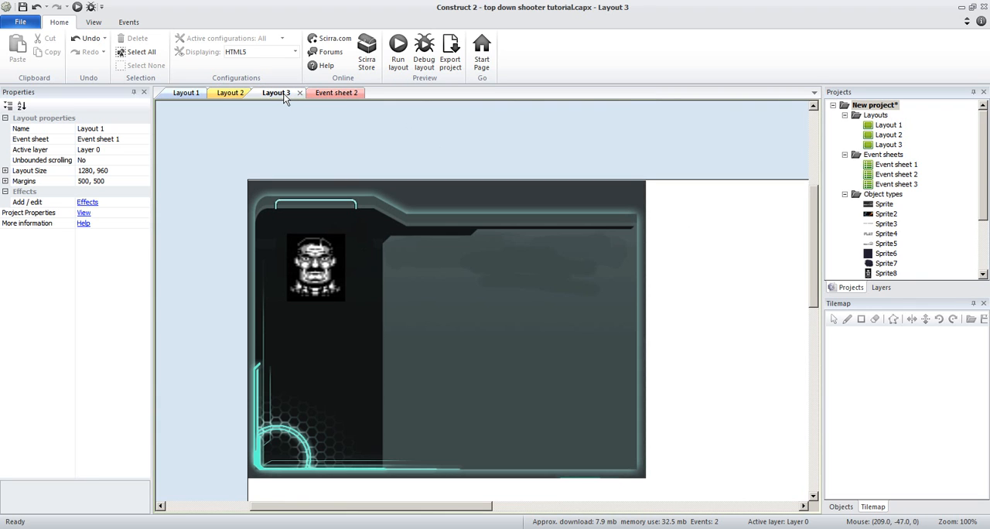
click(231, 92)
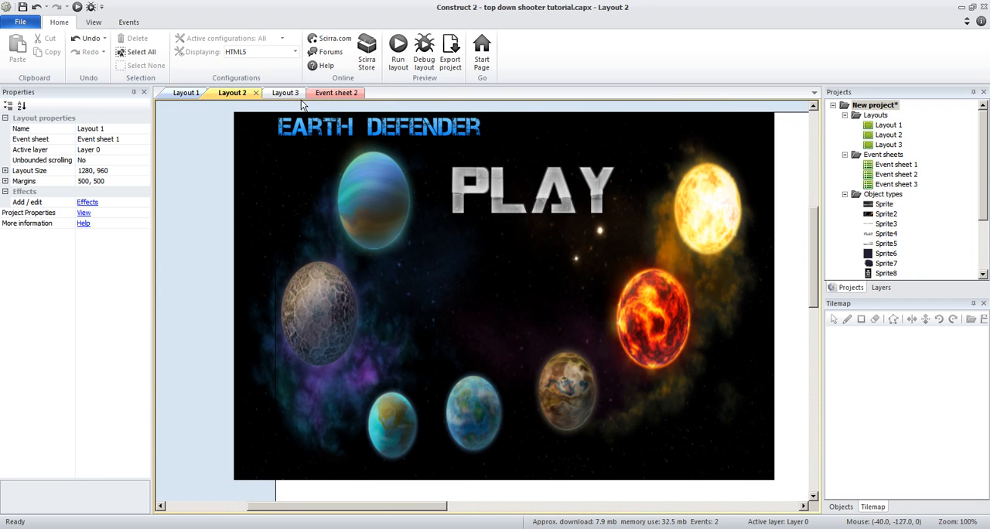
mouse_move(285, 92)
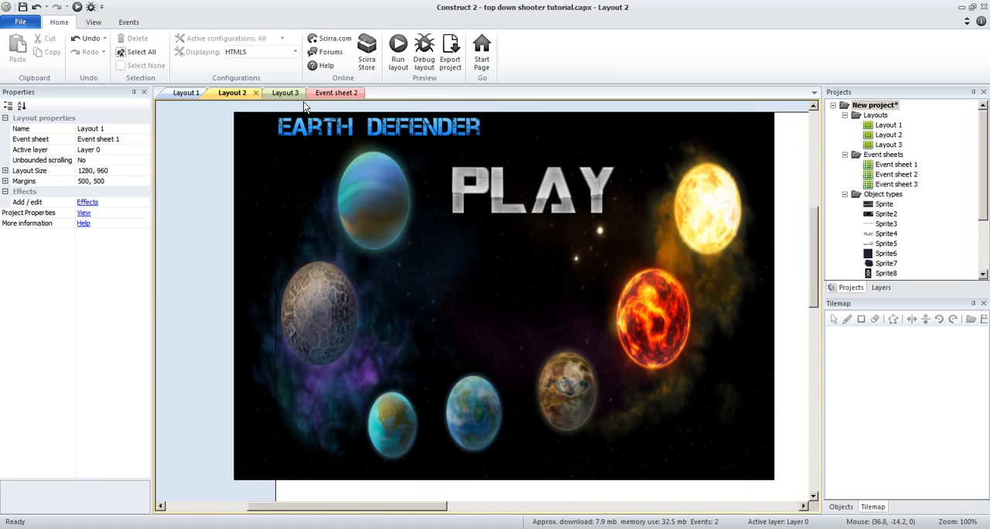
mouse_move(336, 92)
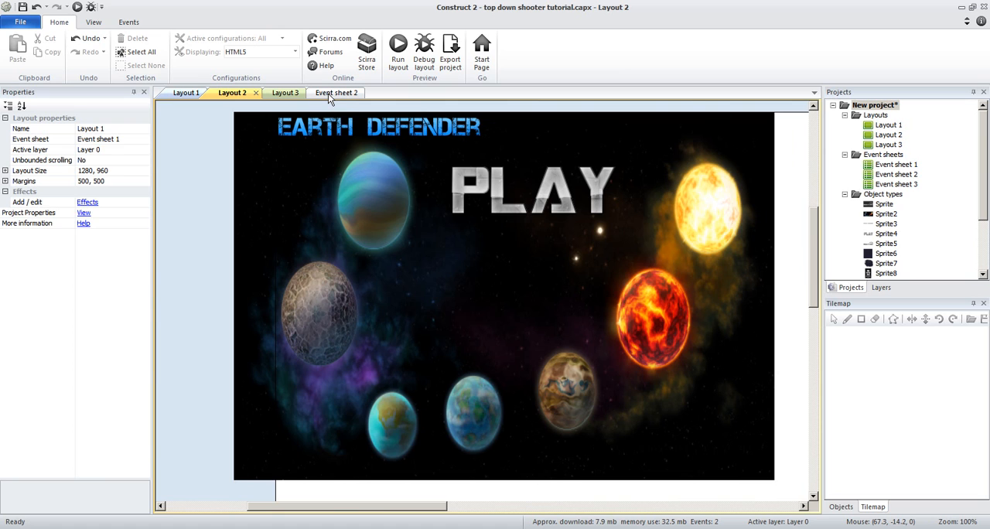
mouse_move(276, 100)
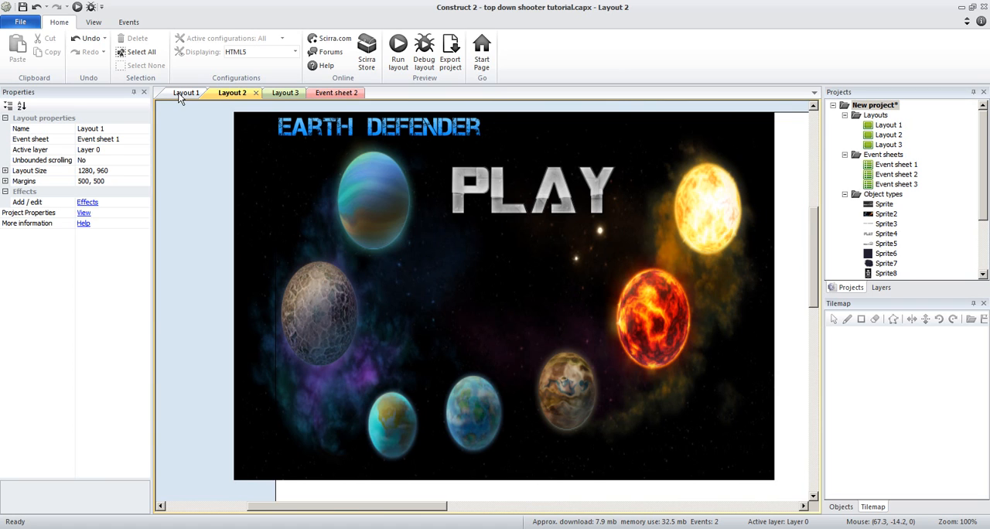
click(186, 92)
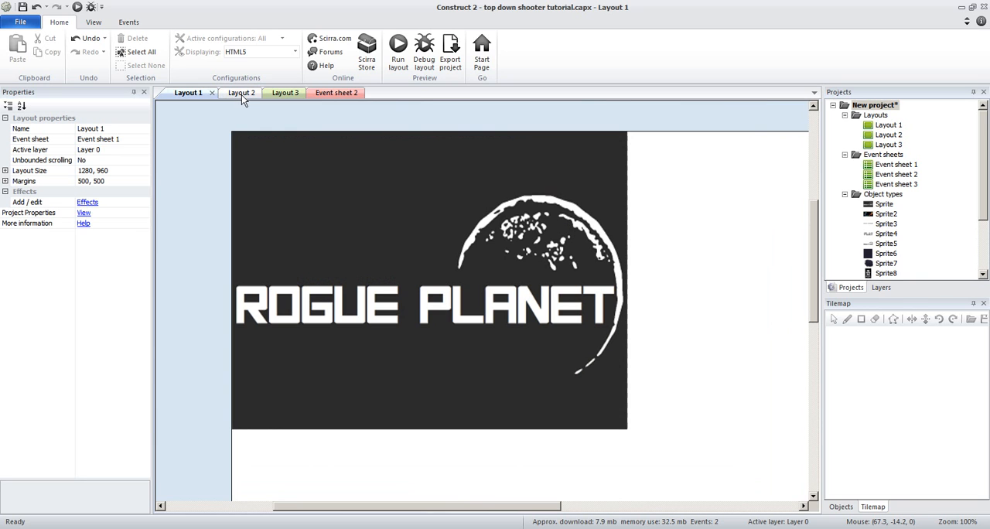
click(241, 92)
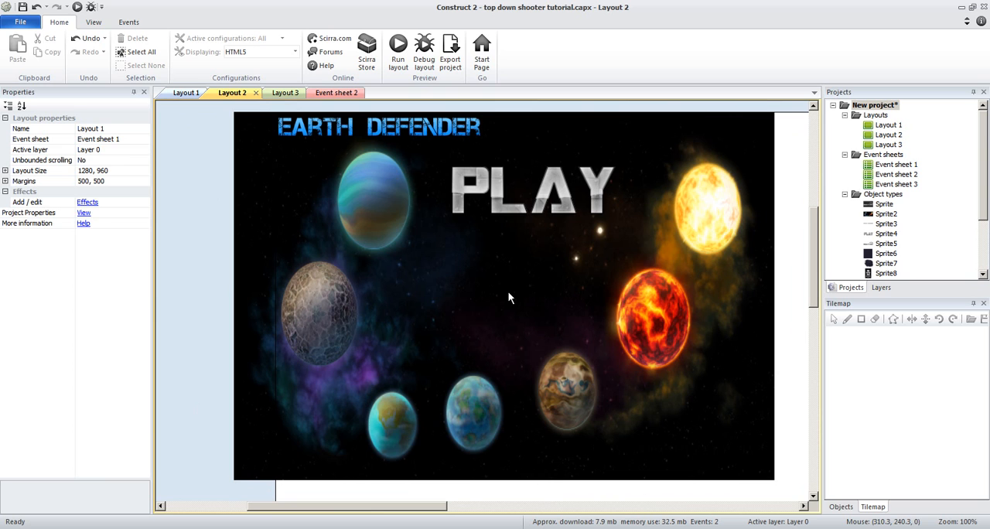
Step: Show Layout 3's properties: size 1708×960 and Event sheet 3
click(276, 92)
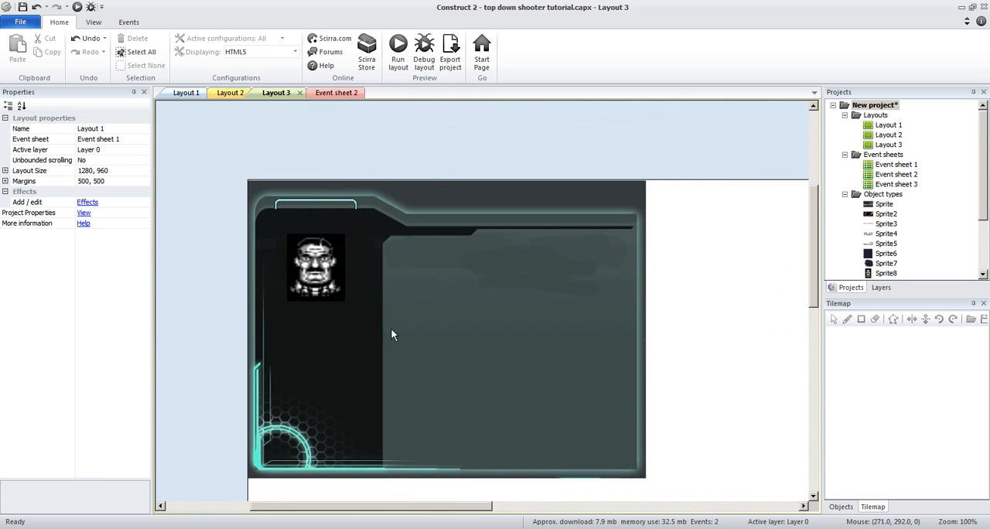
mouse_move(507, 292)
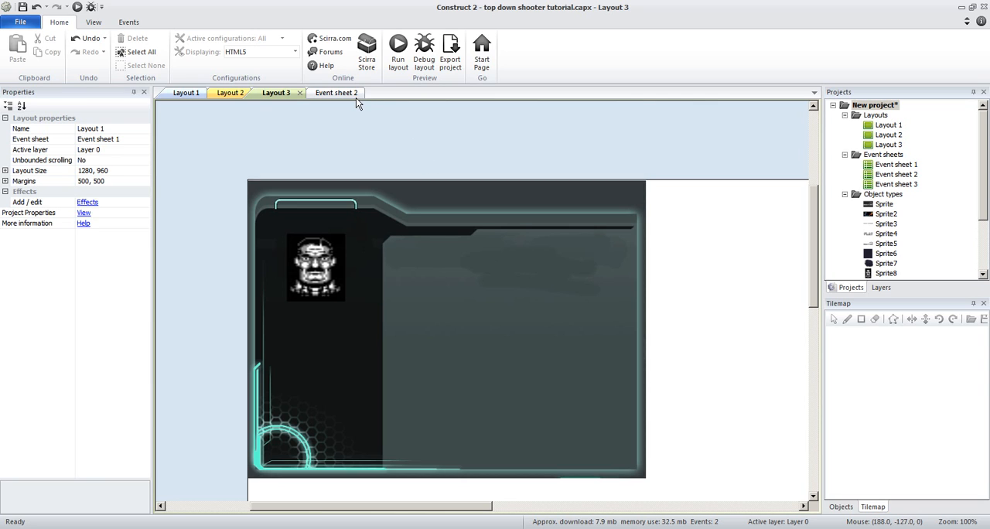
click(276, 92)
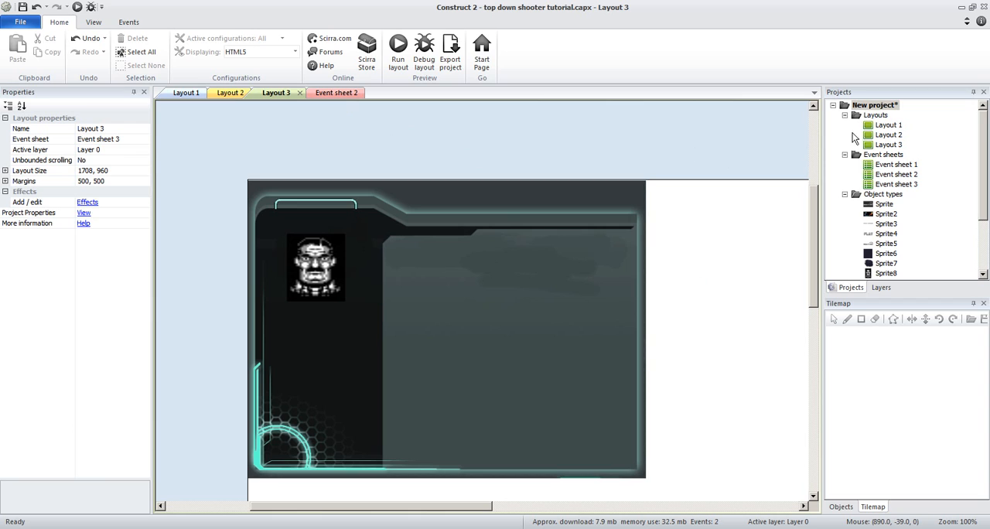
mouse_move(761, 210)
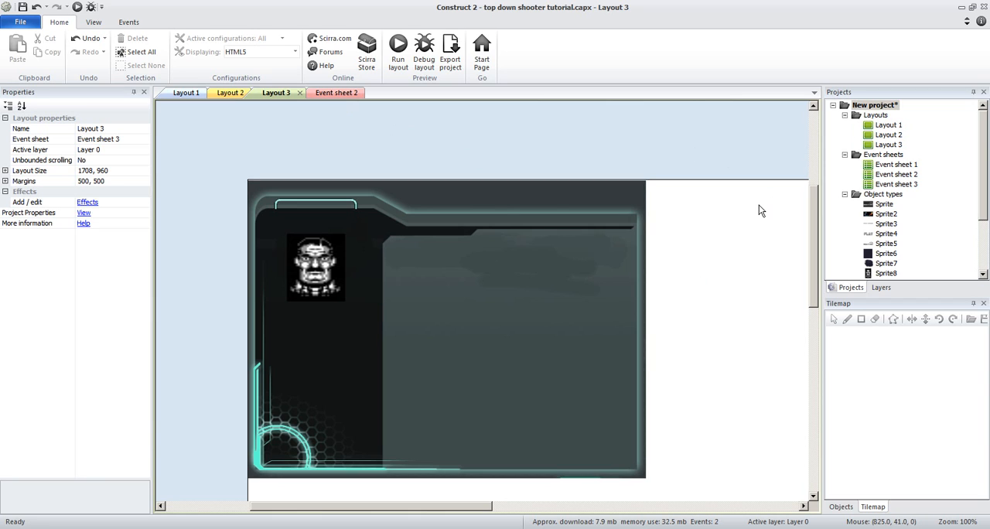